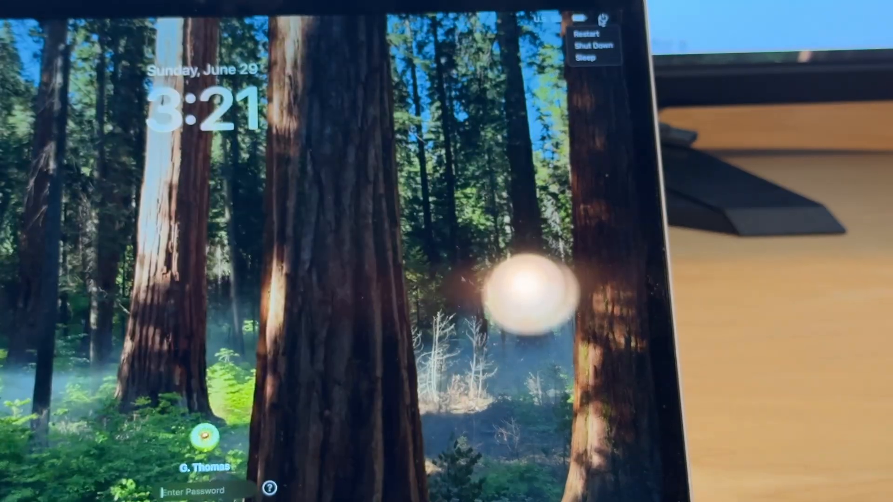
{"action": "mouse_move", "coordinate": [592, 46]}
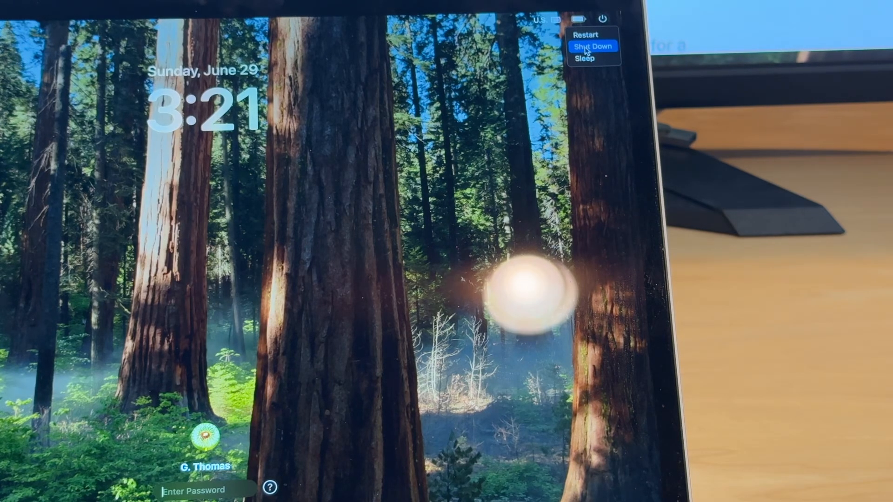
Shut down the Mac from the login screen's power menu without logging in
{"action": "left_click", "coordinate": [592, 46]}
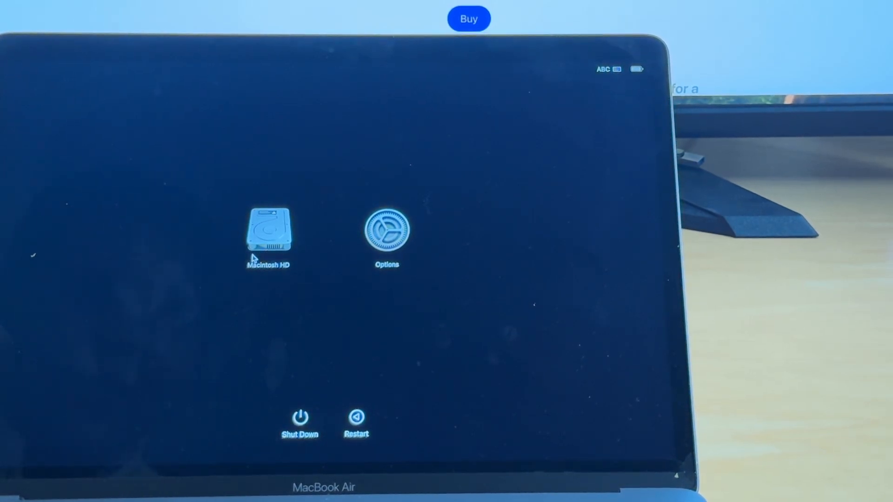
Select Options in the startup screen and continue into macOS Recovery
{"action": "left_click", "coordinate": [386, 228]}
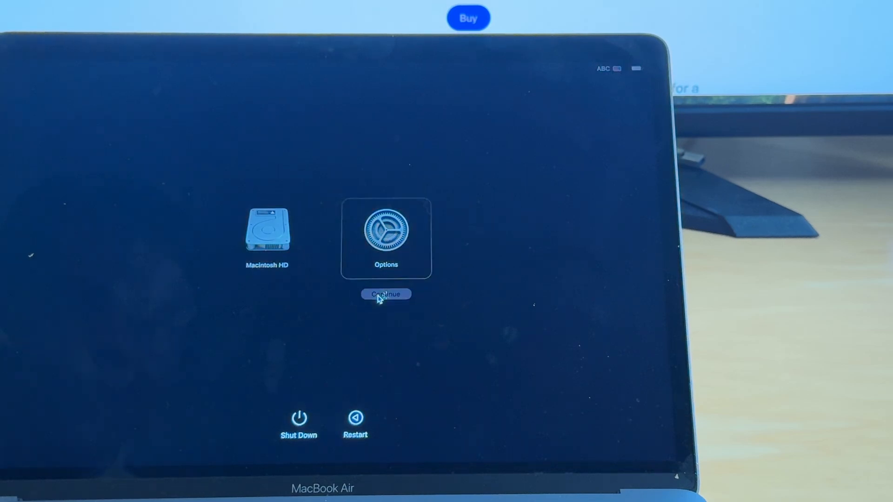
{"action": "left_click", "coordinate": [385, 294]}
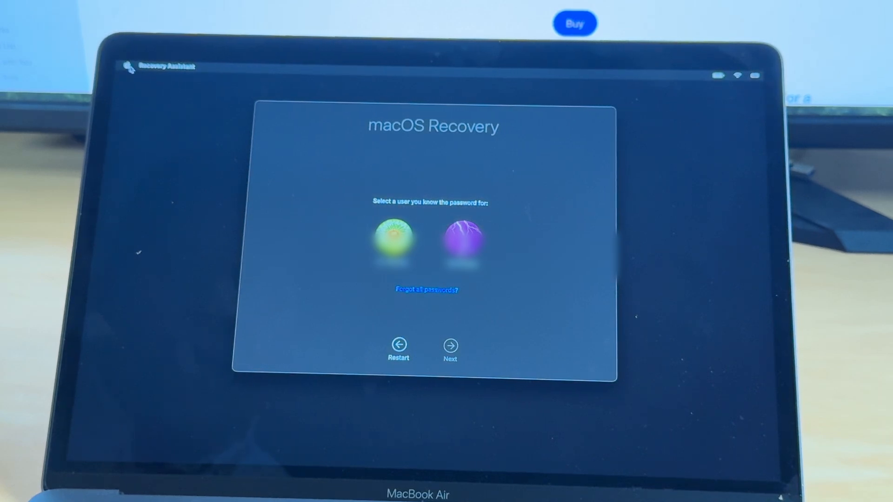
Open the Recovery Assistant menu in the menu bar
{"action": "left_click", "coordinate": [168, 67]}
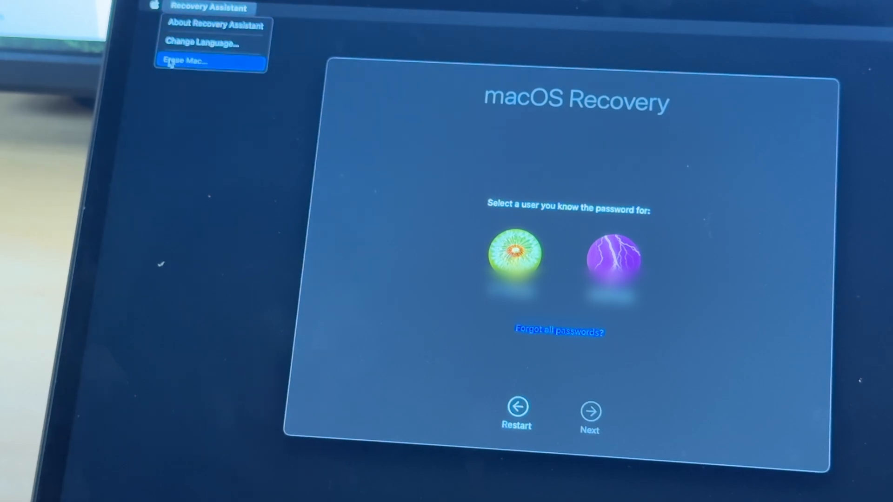
Choose Erase Mac… from the menu, then follow the Erase Mac… link to the erase confirmation
{"action": "left_click", "coordinate": [191, 60]}
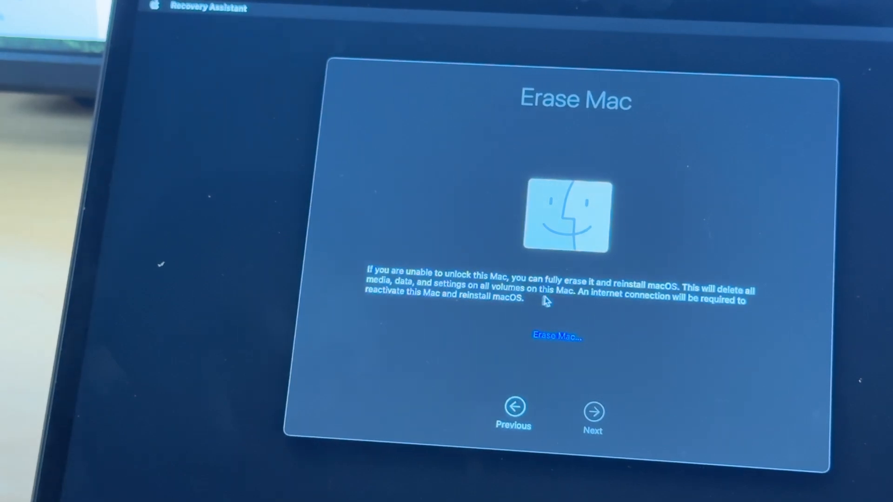
{"action": "mouse_move", "coordinate": [706, 301]}
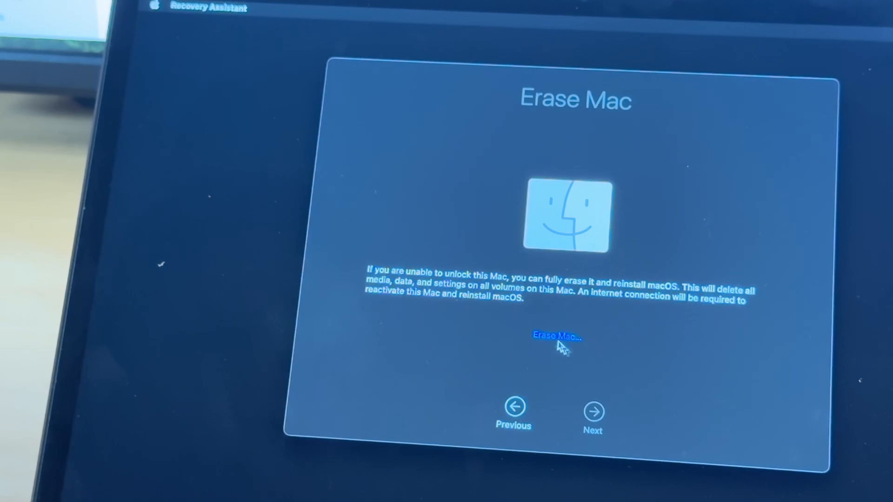
{"action": "mouse_move", "coordinate": [524, 335]}
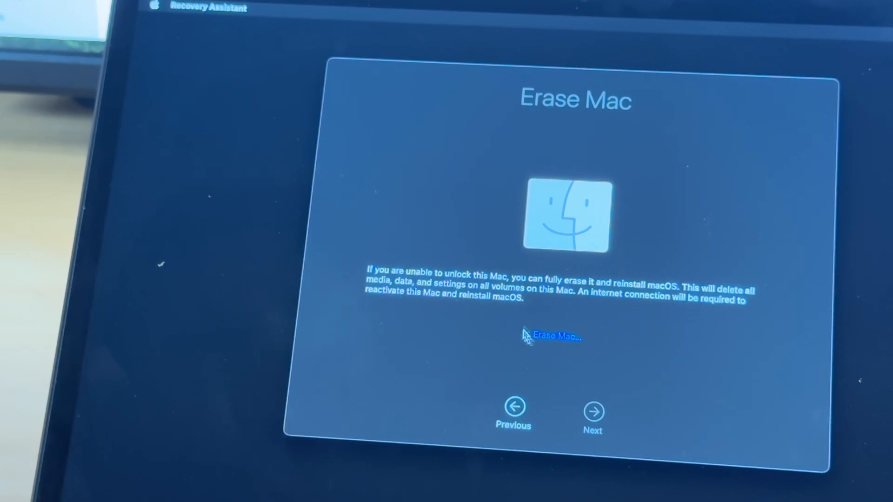
{"action": "left_click", "coordinate": [557, 336]}
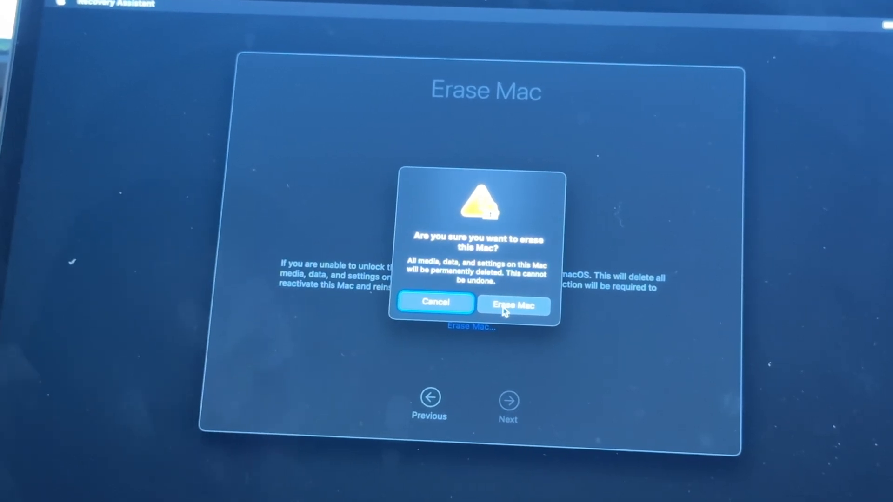
{"action": "left_click", "coordinate": [512, 304]}
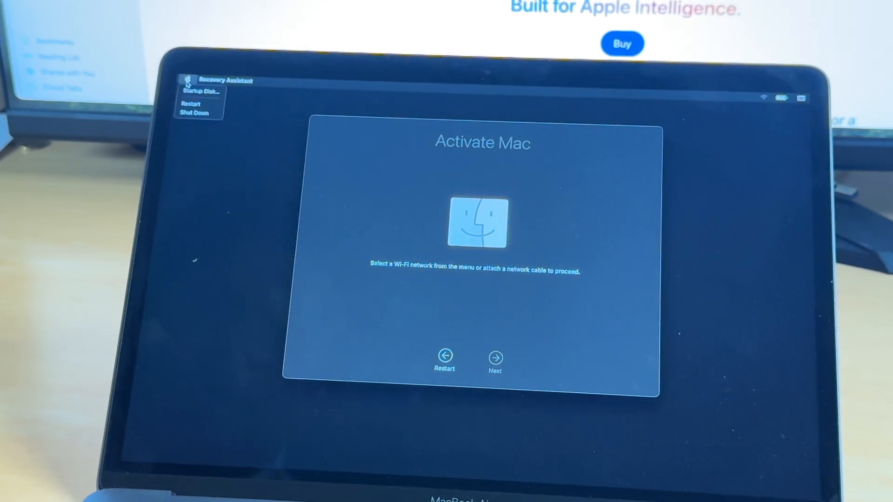
{"action": "mouse_move", "coordinate": [190, 103]}
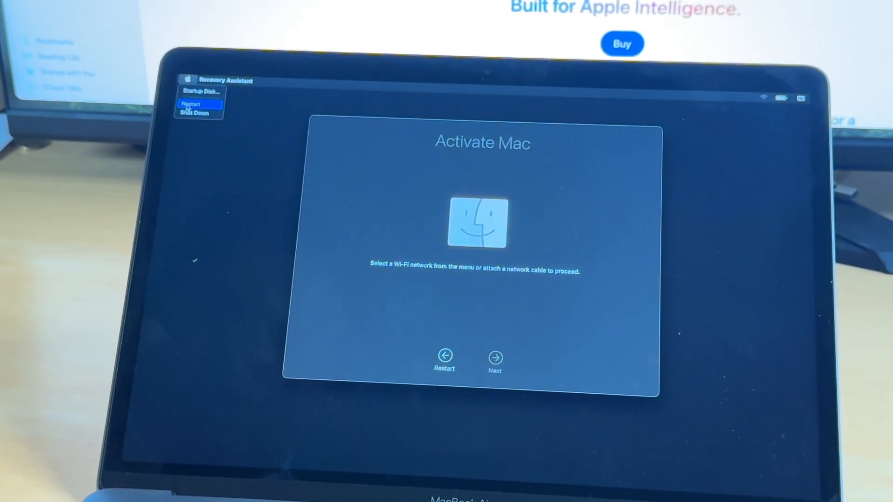